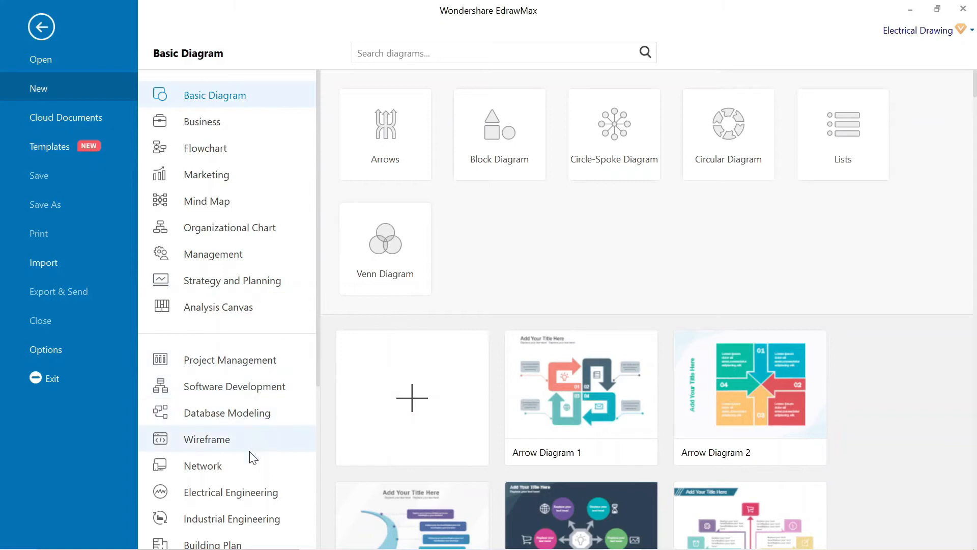
Step: Create a new blank Electrical Engineering drawing, Drawing1
scroll(down, 3)
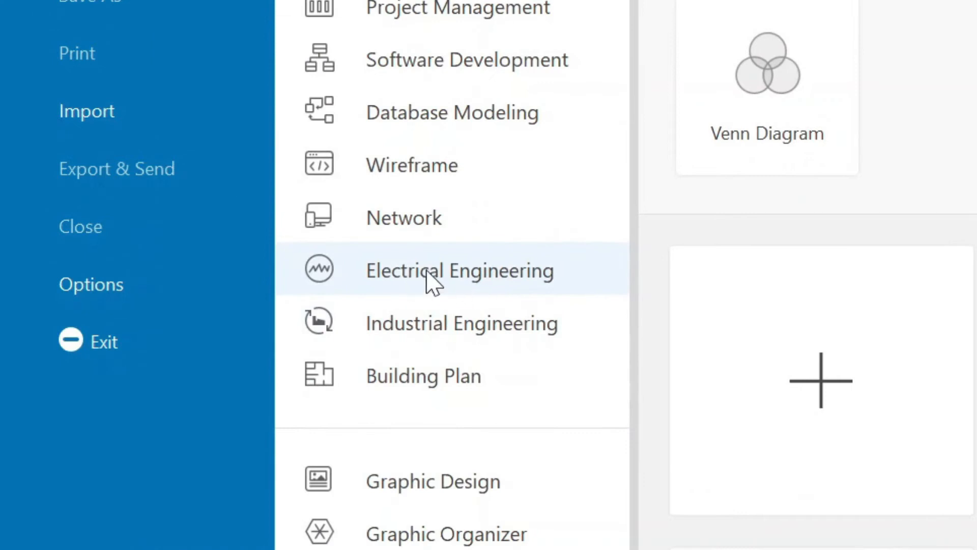
click(458, 270)
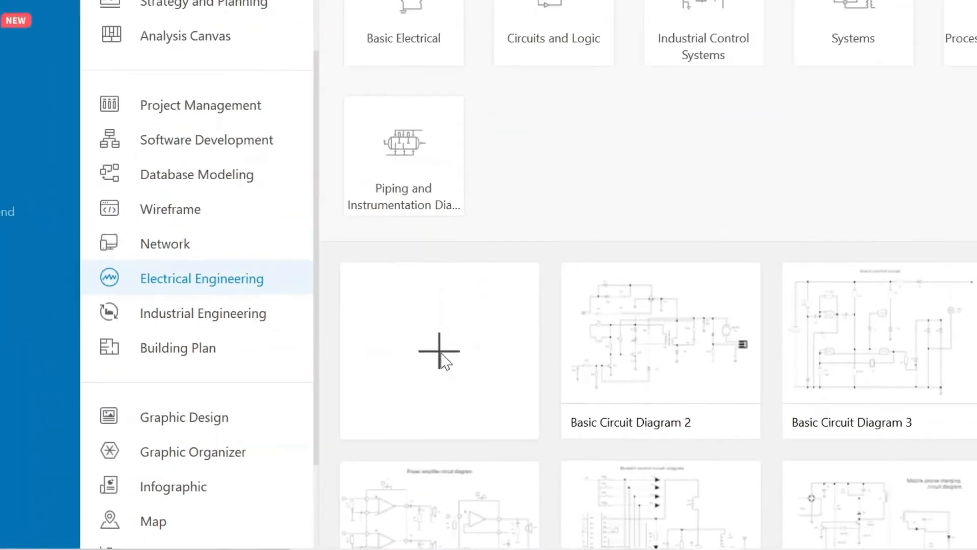
click(439, 350)
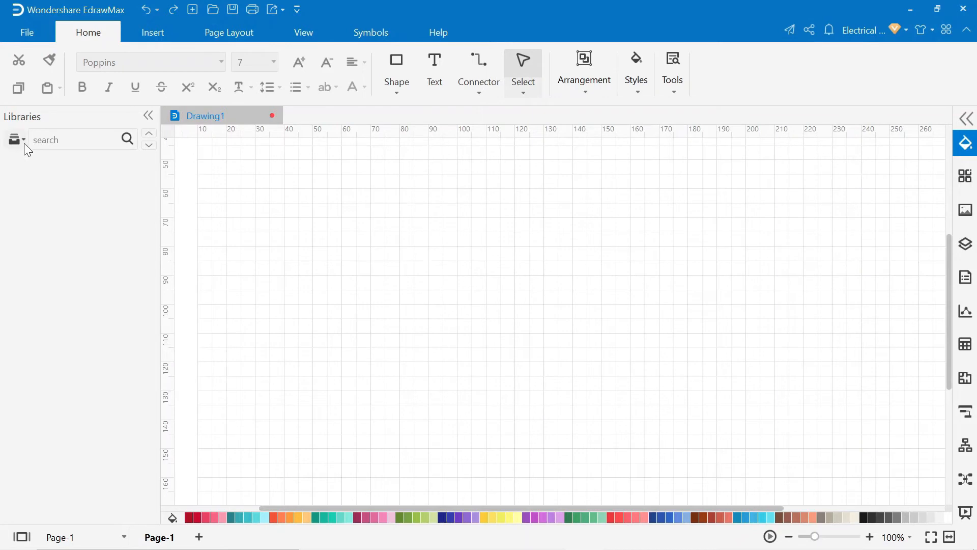
Step: Load the Basic Electrical Symbols library and place a battery, capacitors, resistor and LED
click(24, 139)
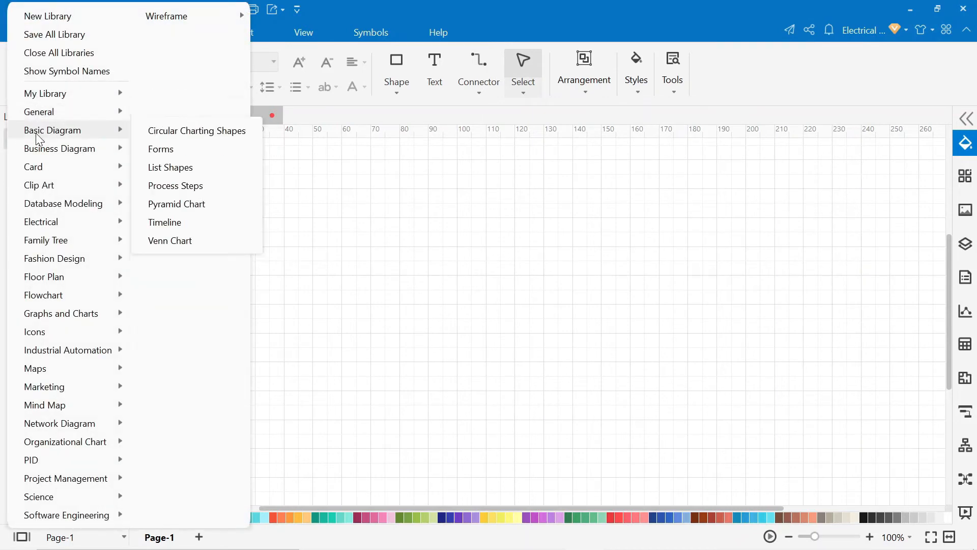
click(41, 222)
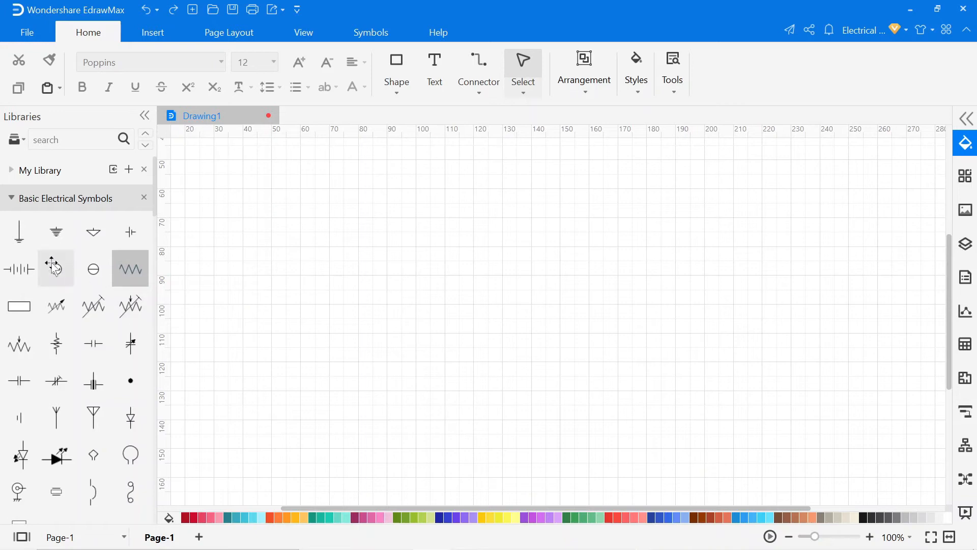
drag(131, 268, 355, 363)
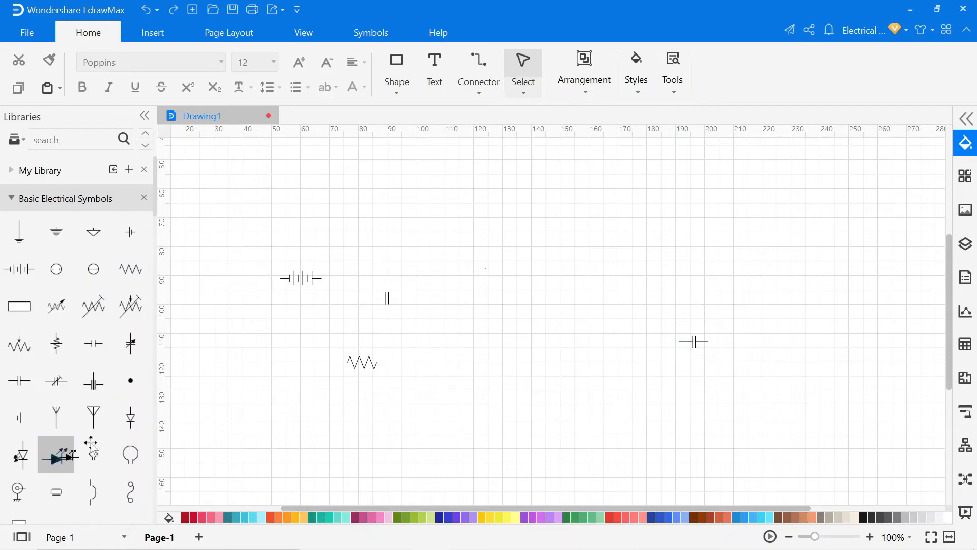
text(transi)
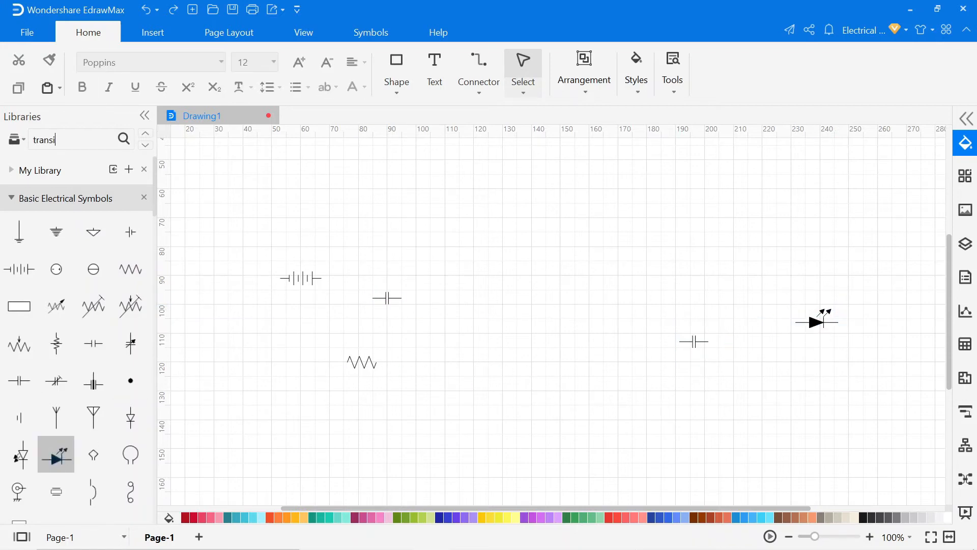
Step: Add two transistors, an inductor and a diode from the library search and rotate parts upright
text(transistor)
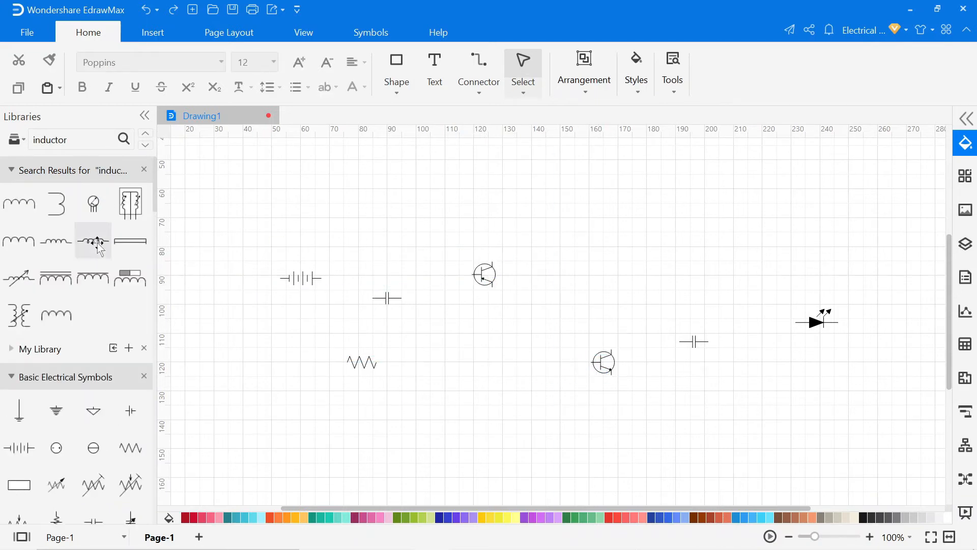
drag(92, 240, 551, 194)
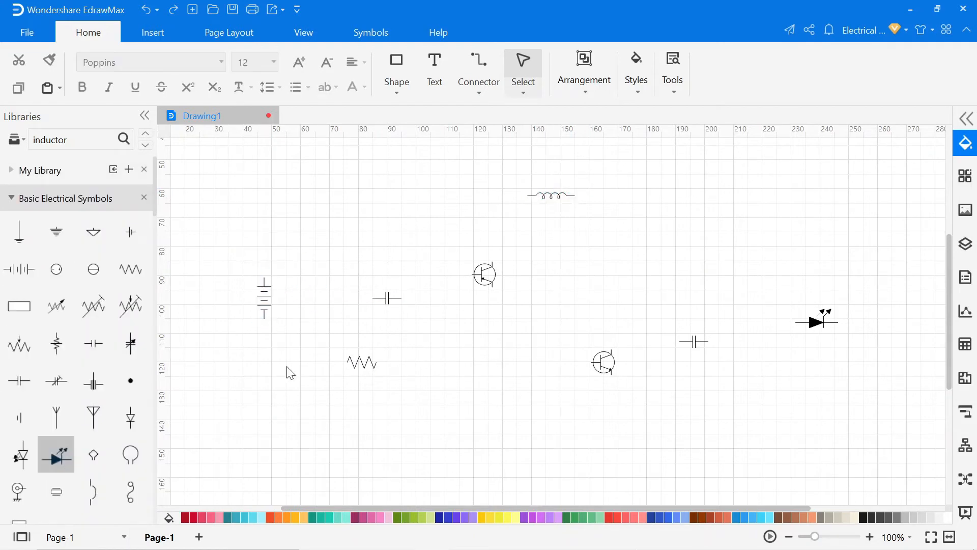
click(362, 362)
text(diode)
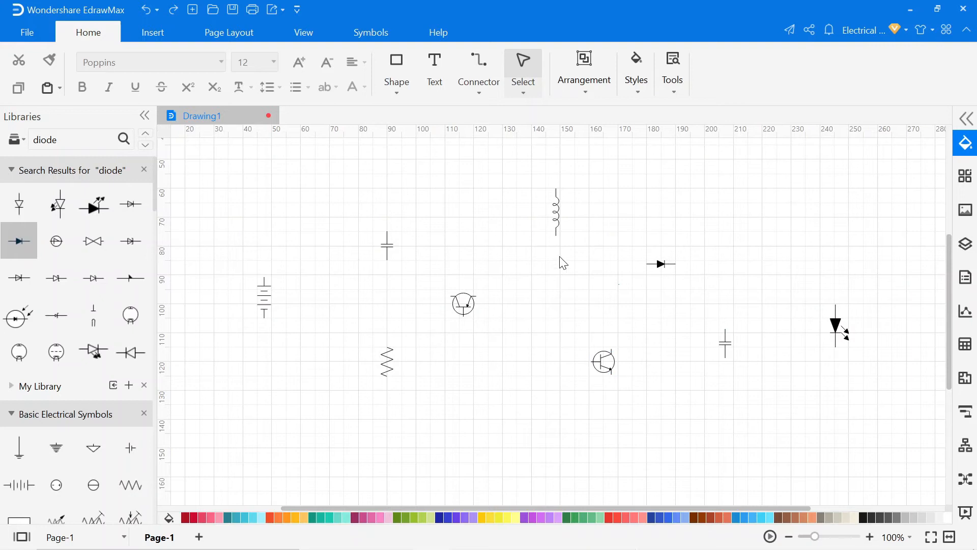
click(478, 92)
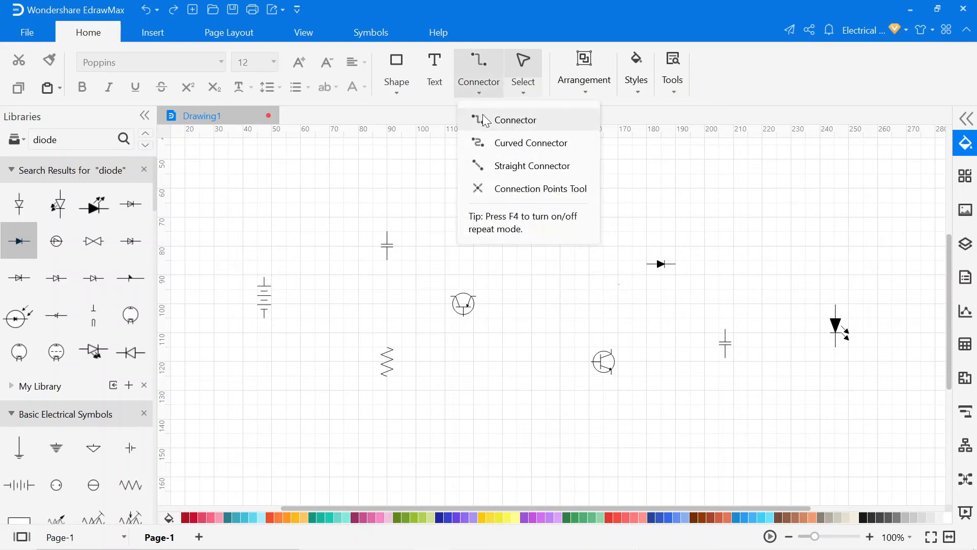
mouse_move(513, 189)
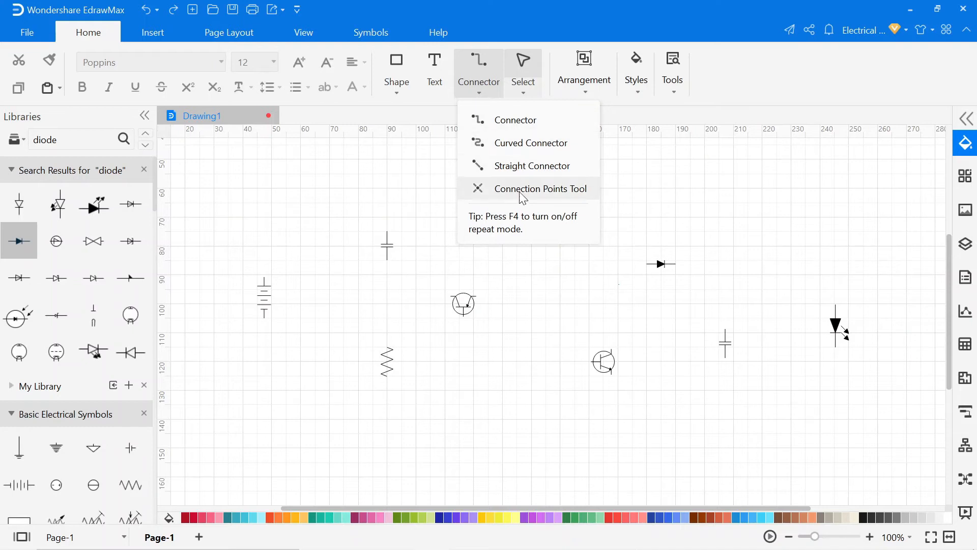
Step: Start a connector wire from the battery's top terminal toward the inductor
click(27, 32)
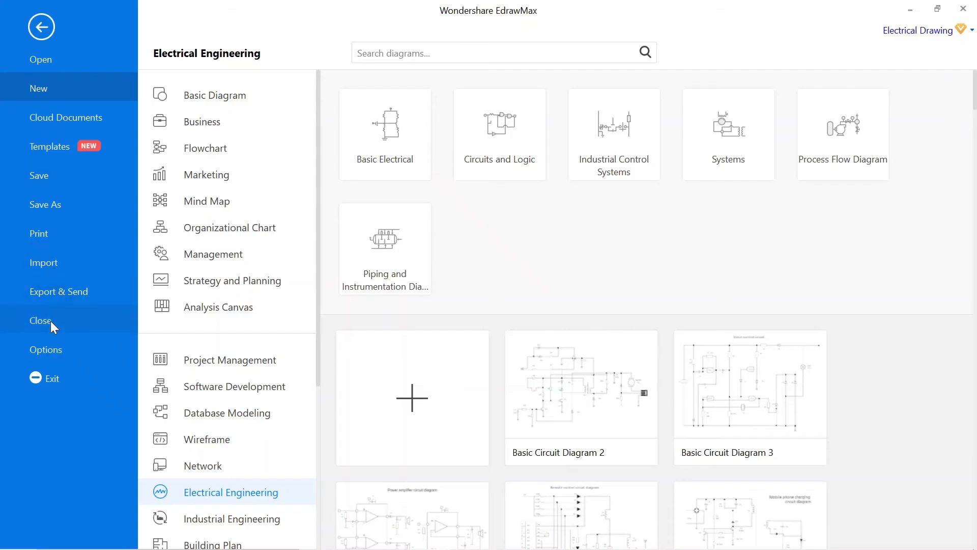
click(46, 349)
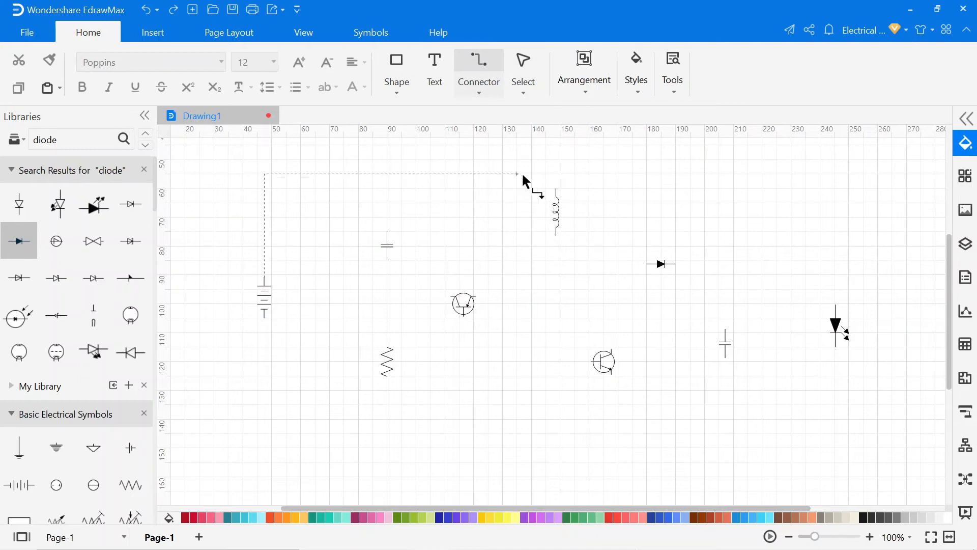
Step: Wire the battery, inductor, first transistor, capacitor, resistor and diode together with red connectors
click(522, 63)
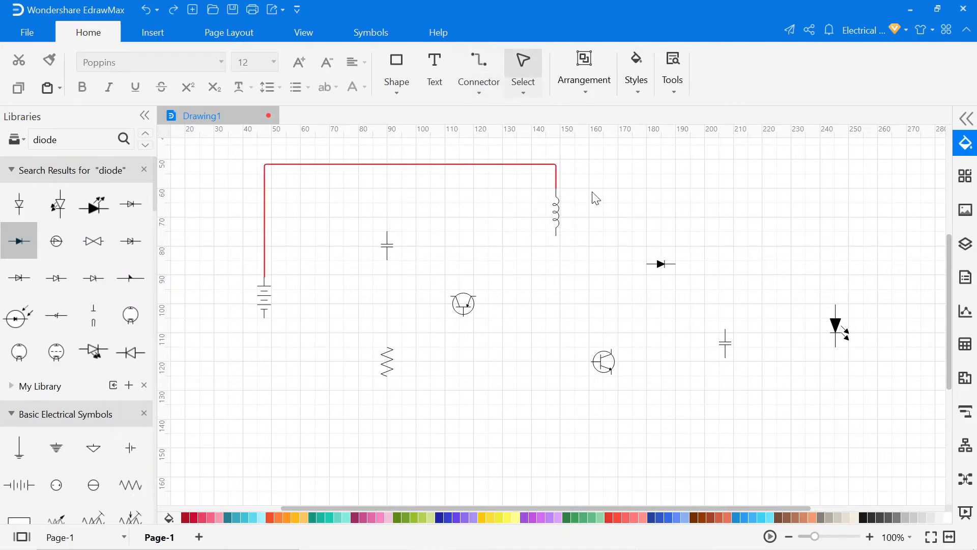
click(463, 304)
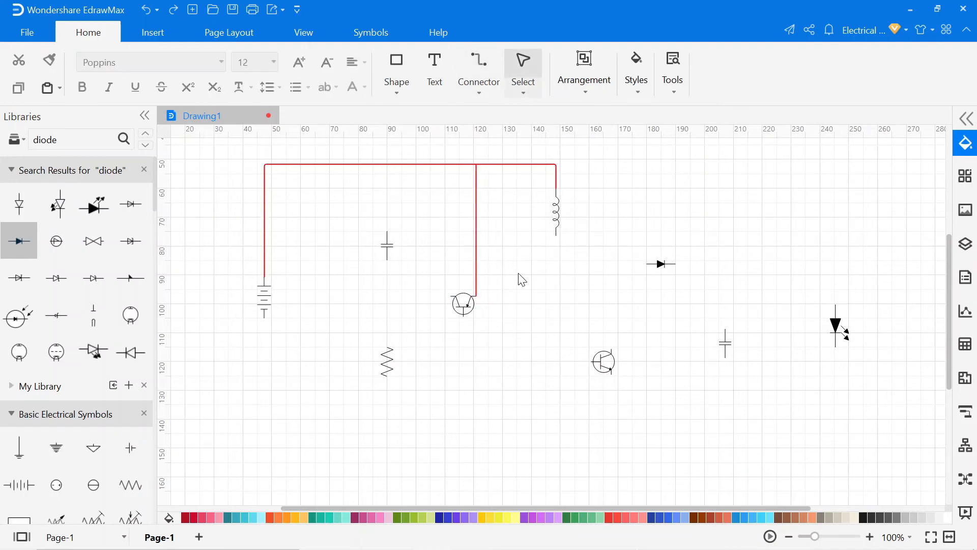
click(478, 72)
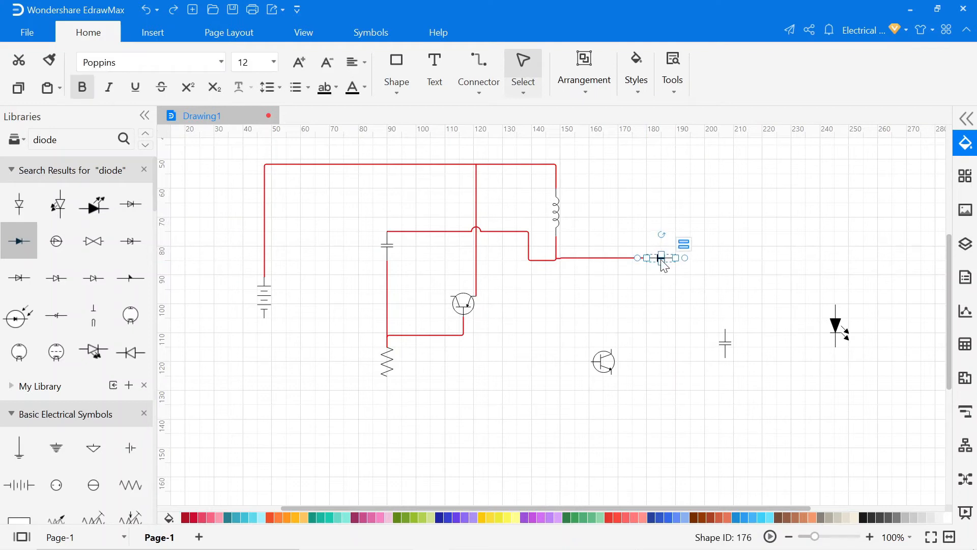
click(478, 72)
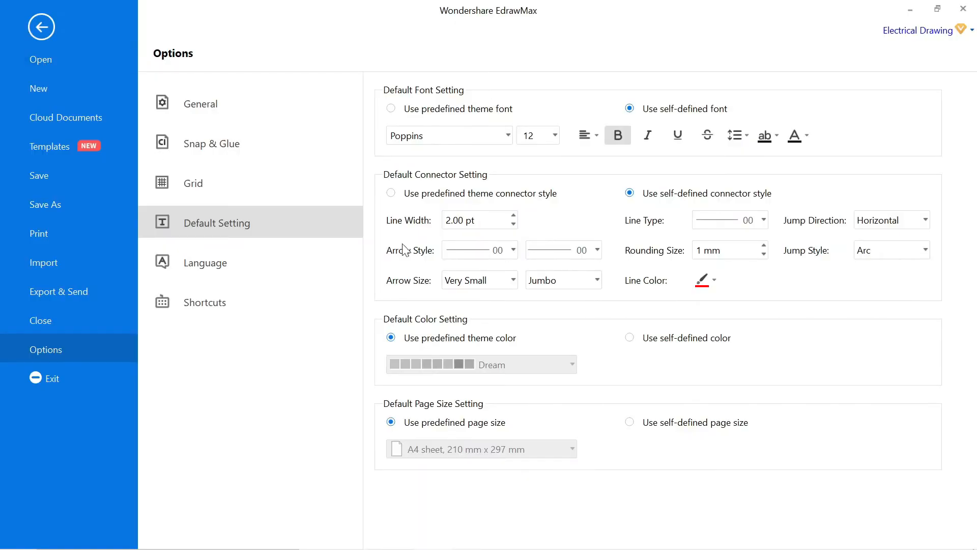
Step: Wire the LED and second transistor and complete the black bottom return line to the battery
click(712, 279)
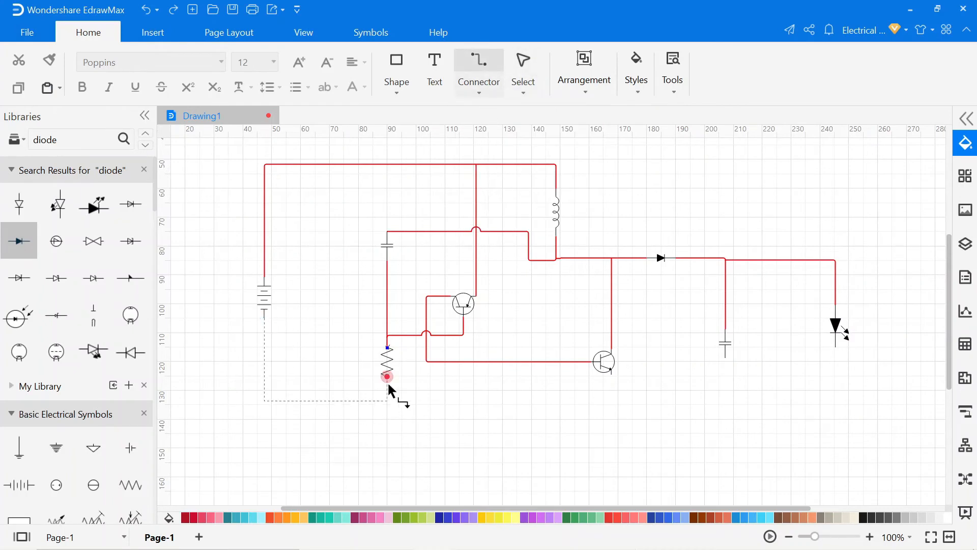
click(478, 72)
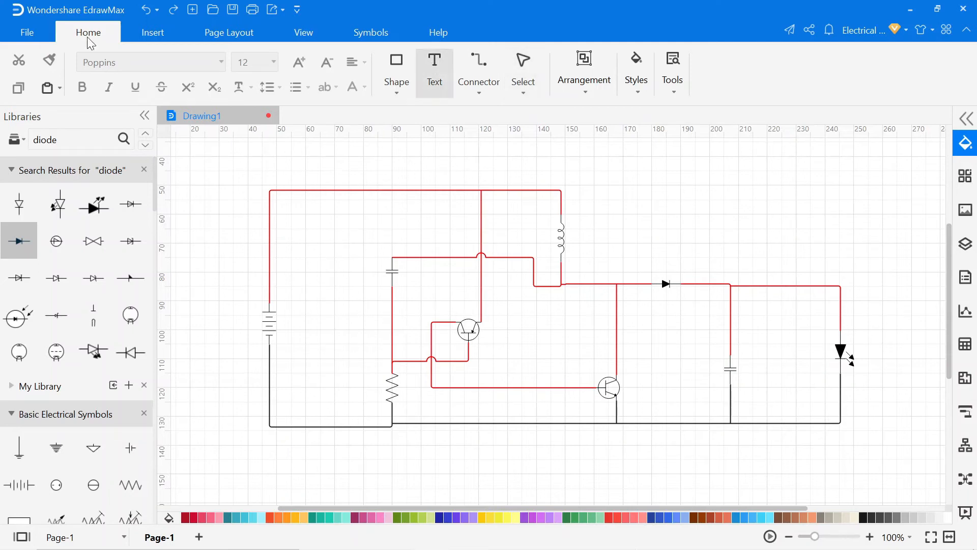
Step: Set the default font size to 11 in Default Setting and return to the drawing
click(27, 32)
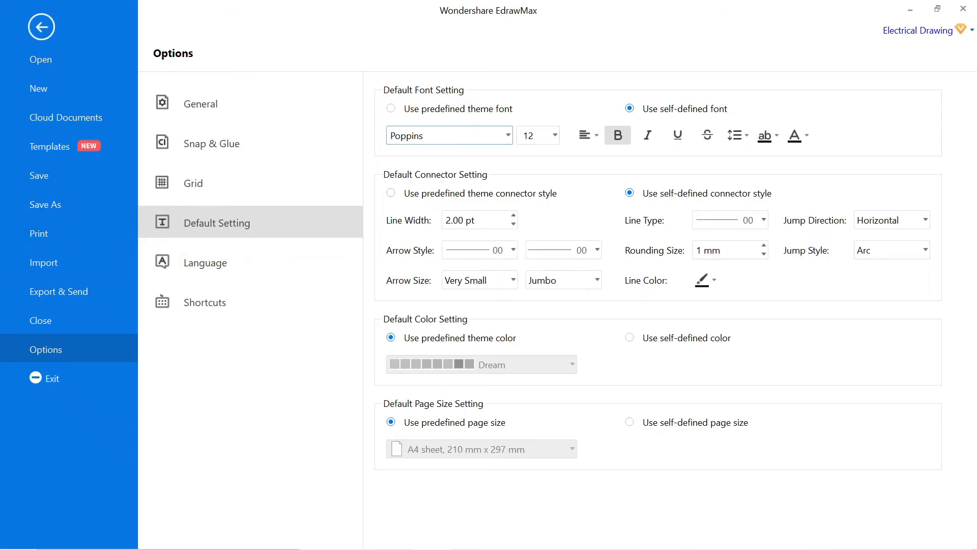
click(532, 135)
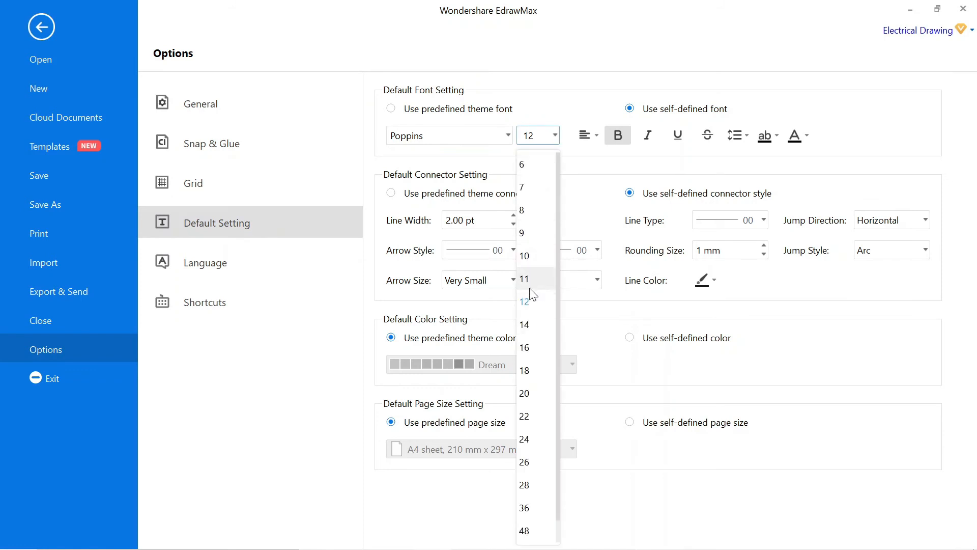
click(524, 278)
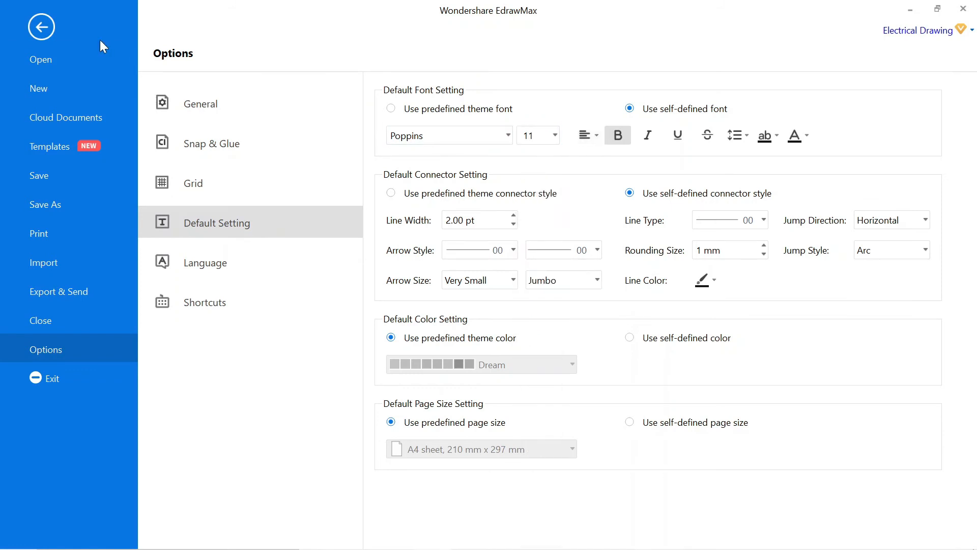
click(41, 27)
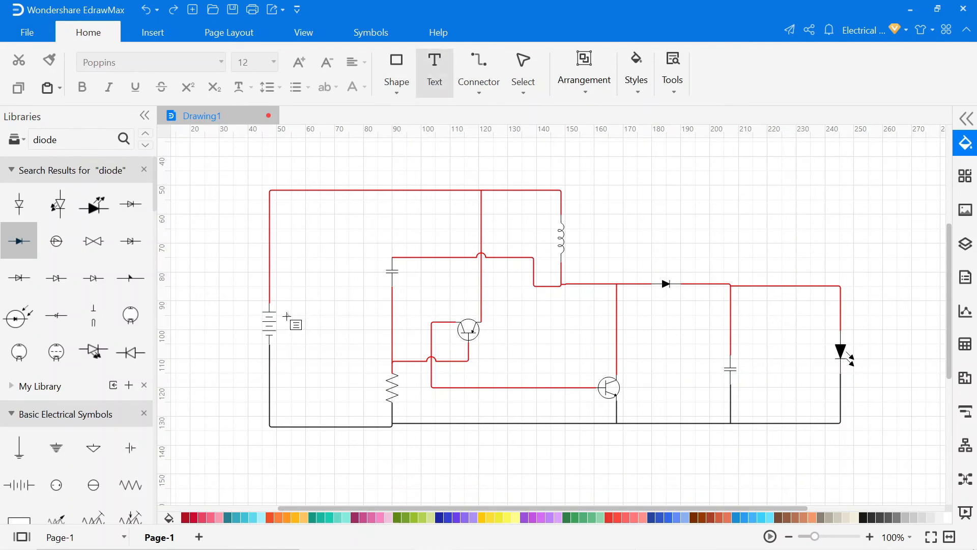
Step: Label the battery 1.5v, the capacitor 33pF and the inductor 'Inductor coil'
drag(287, 316, 327, 337)
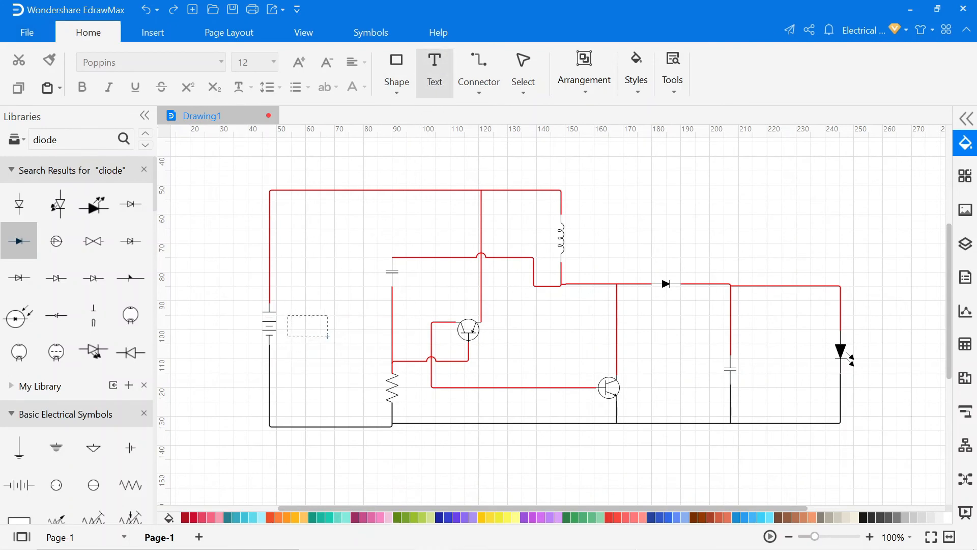
text(1.5v)
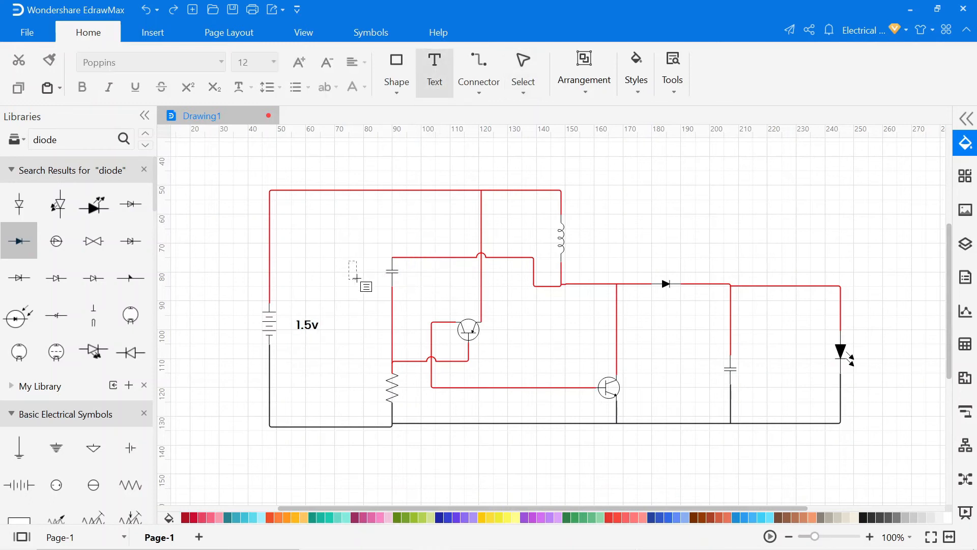
text(33)
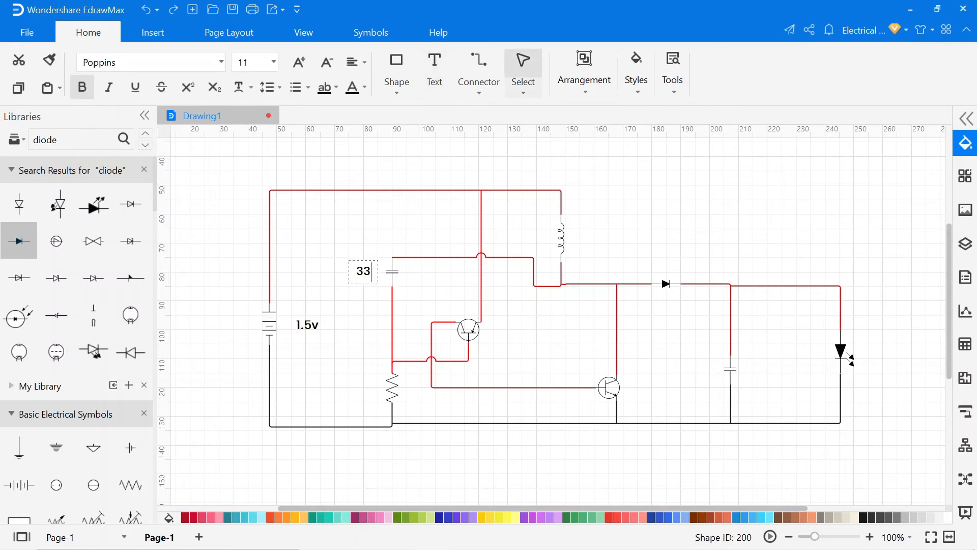
click(363, 270)
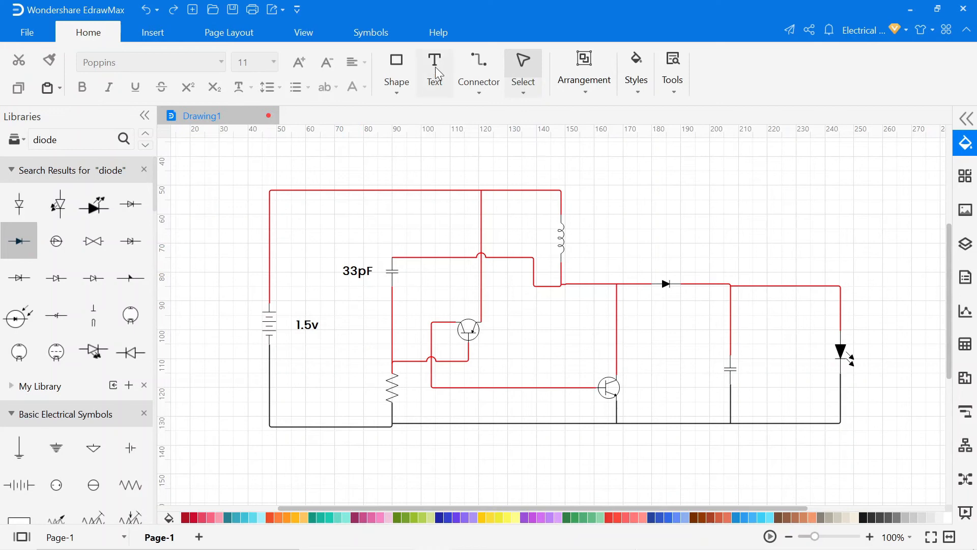
click(434, 67)
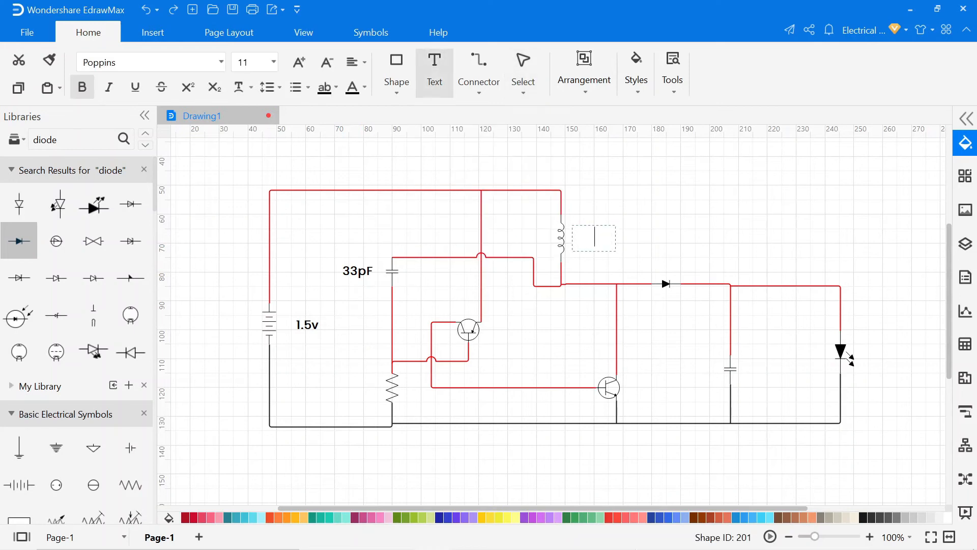
text(Inductor)
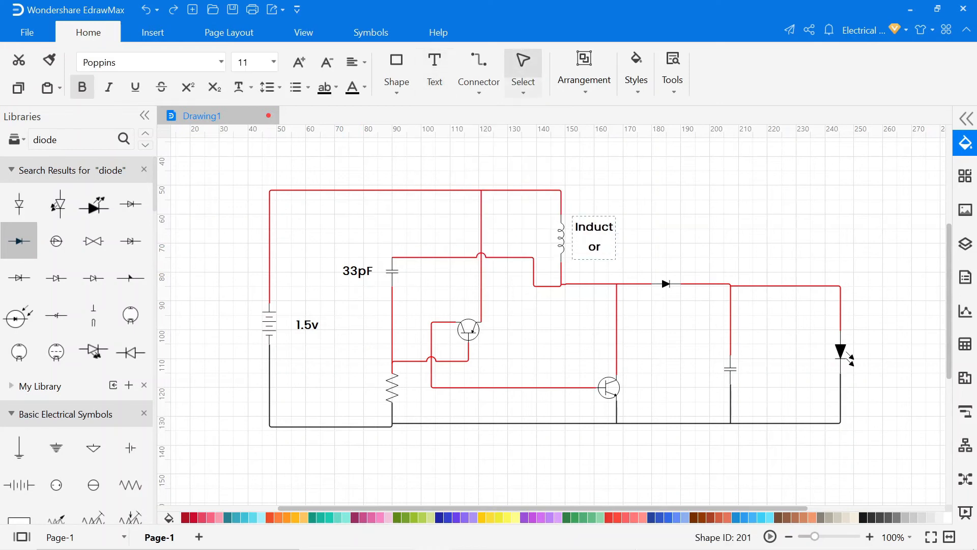
text(coil)
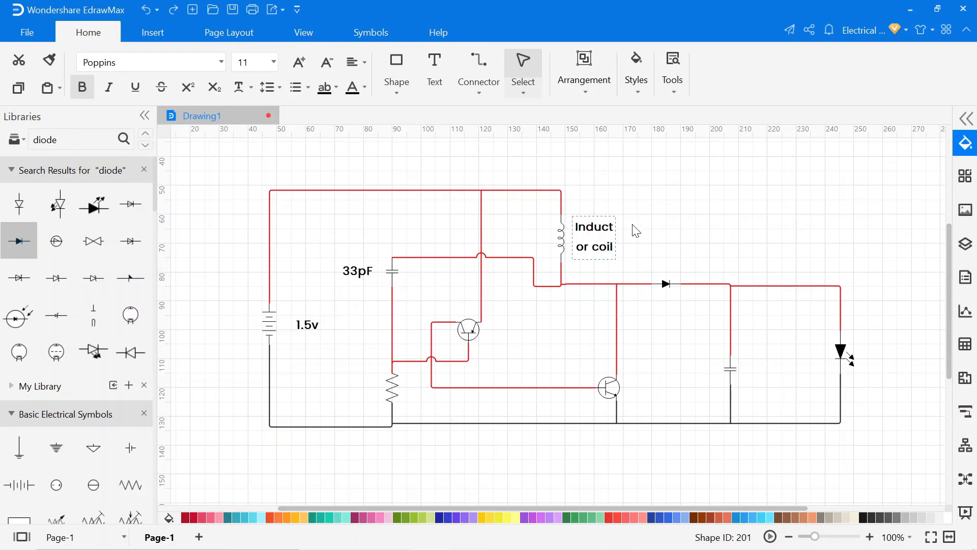
click(592, 236)
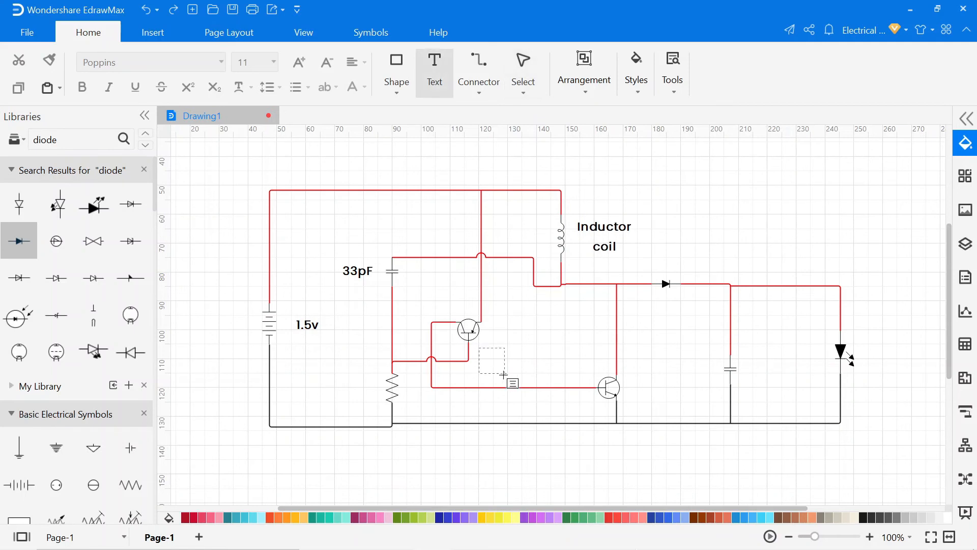
Step: Label the transistor BC557 and start the label beside the right-hand capacitor
text(BC557)
text(BC337)
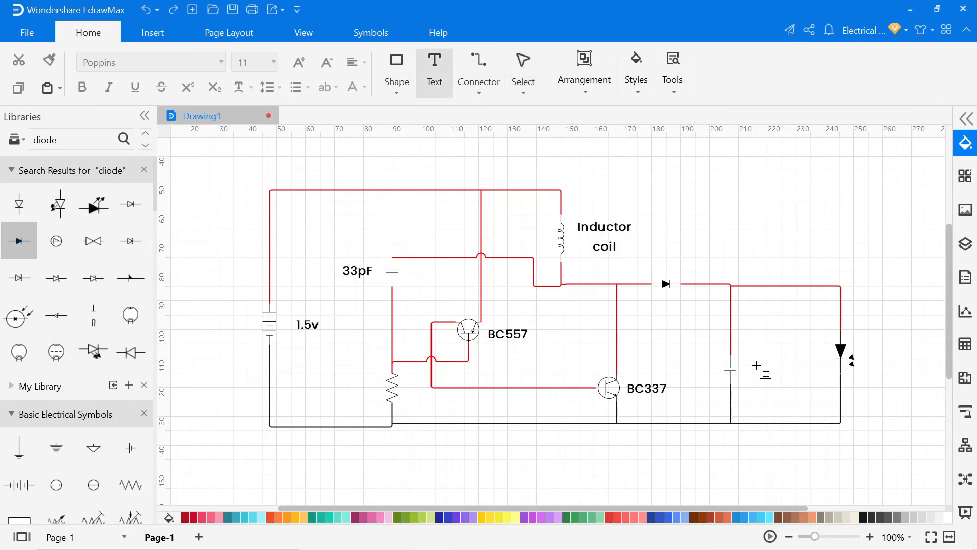
click(755, 367)
text(C2 47uF)
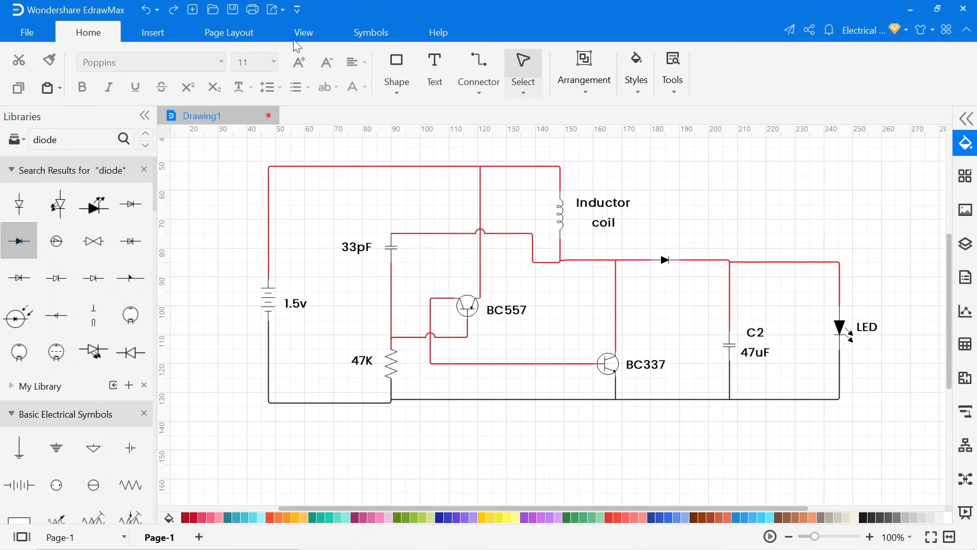
Step: Export the labelled circuit as a regular PDF, ARTICLE DIAGRAM.pdf
click(303, 32)
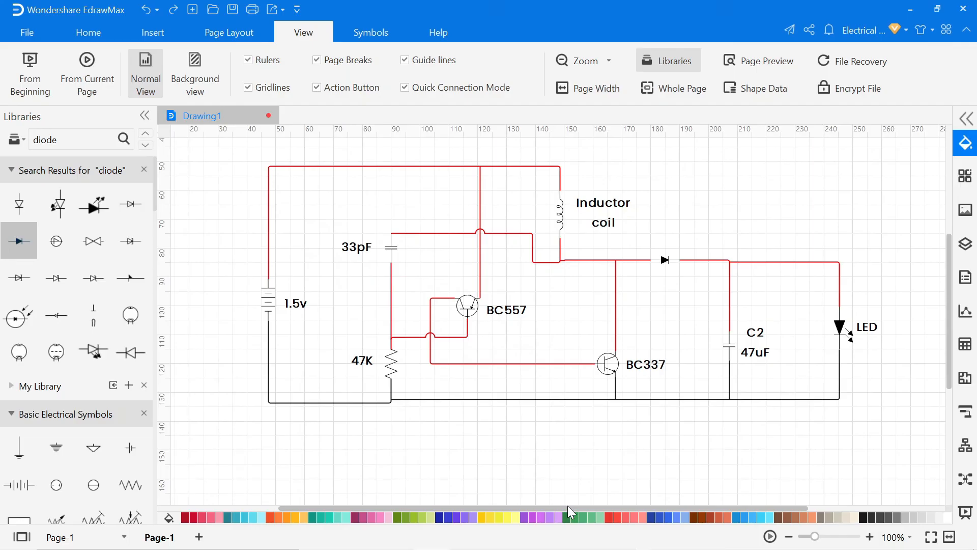
mouse_move(93, 34)
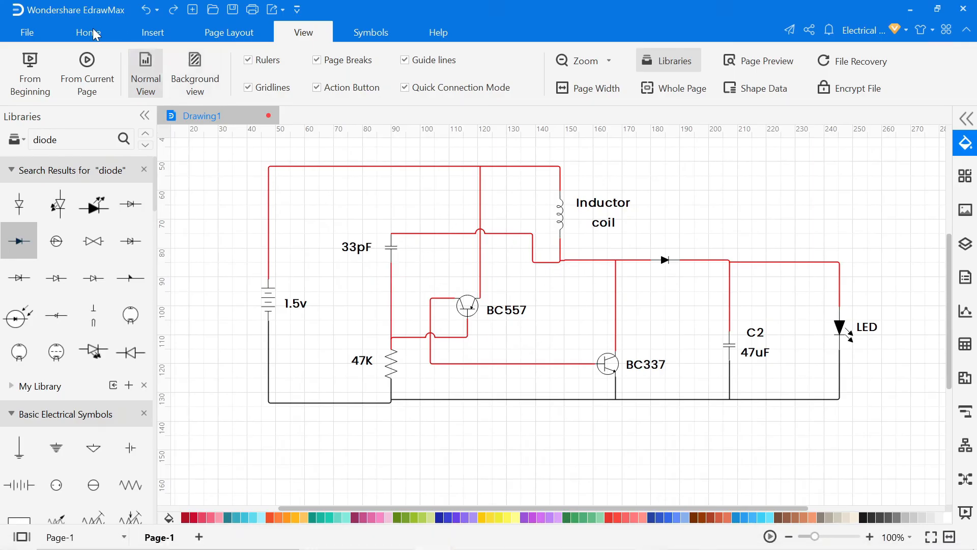
click(27, 32)
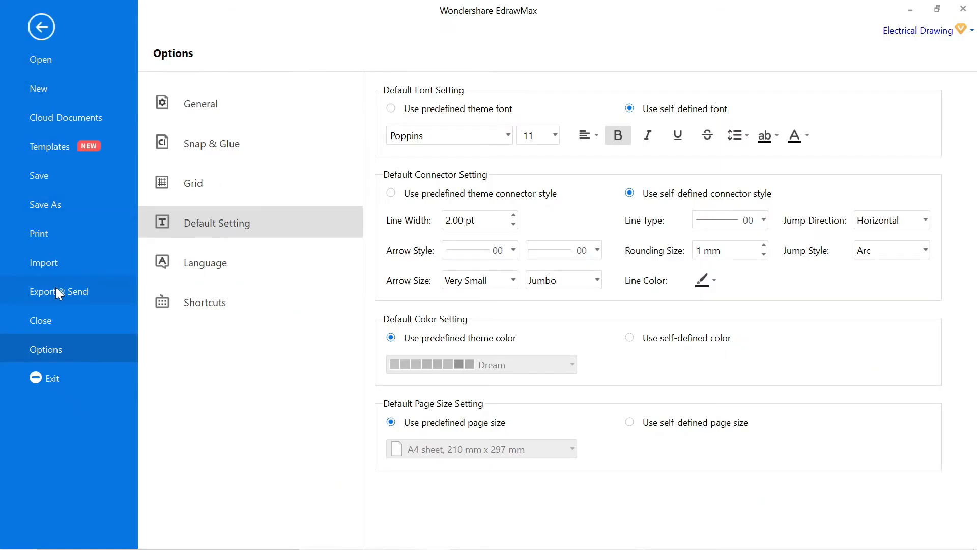
click(58, 291)
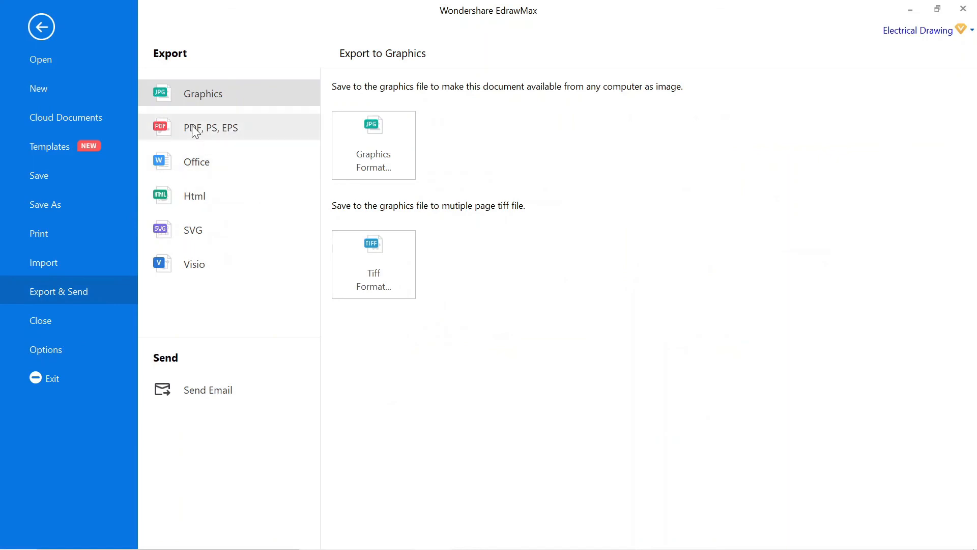
mouse_move(195, 263)
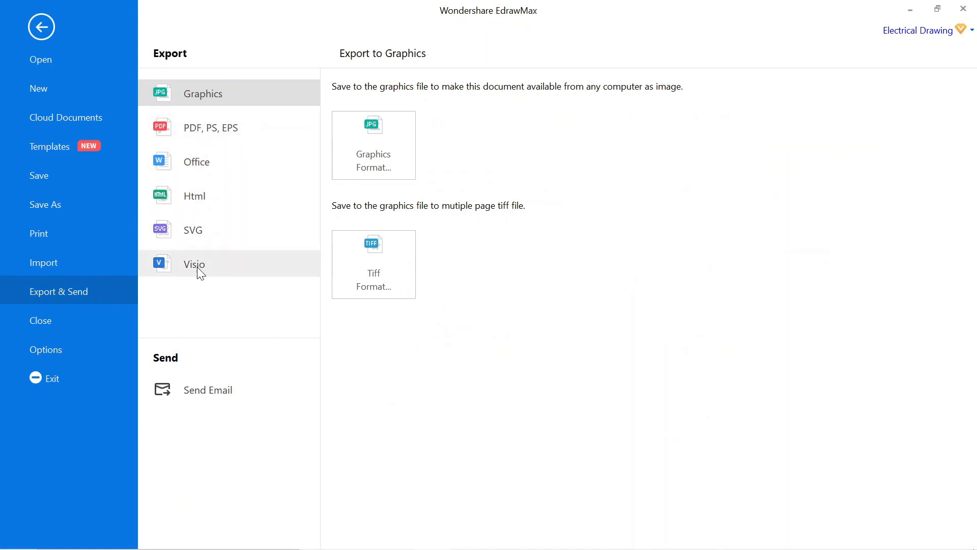
mouse_move(198, 136)
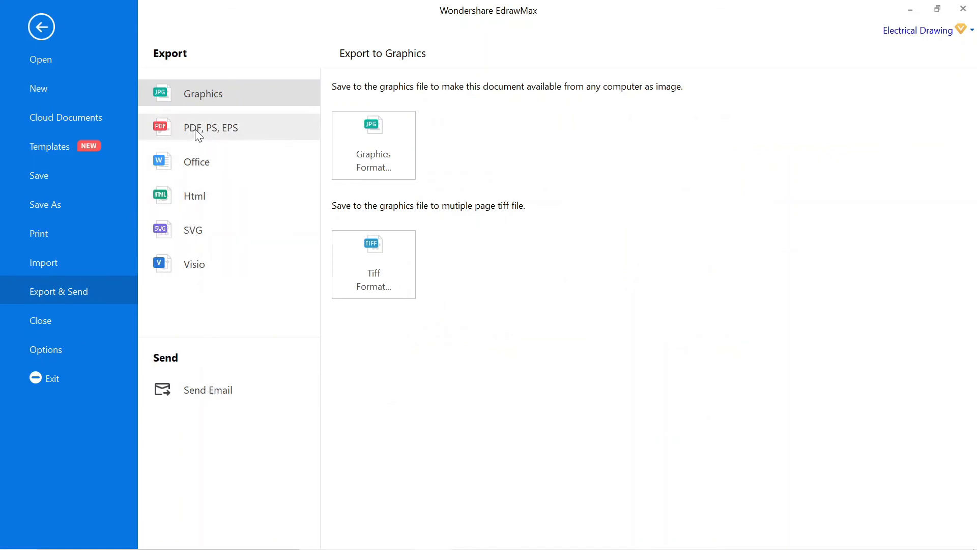
click(211, 128)
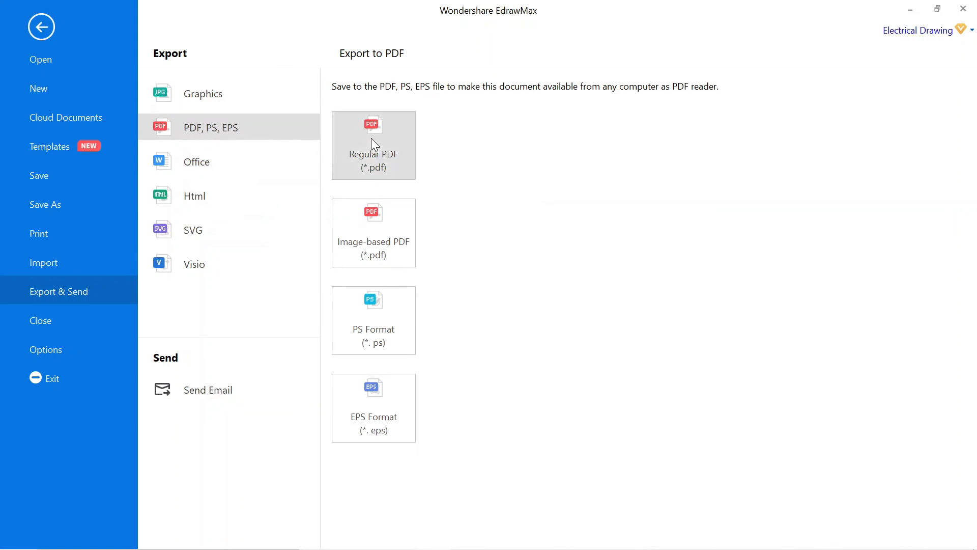
click(373, 144)
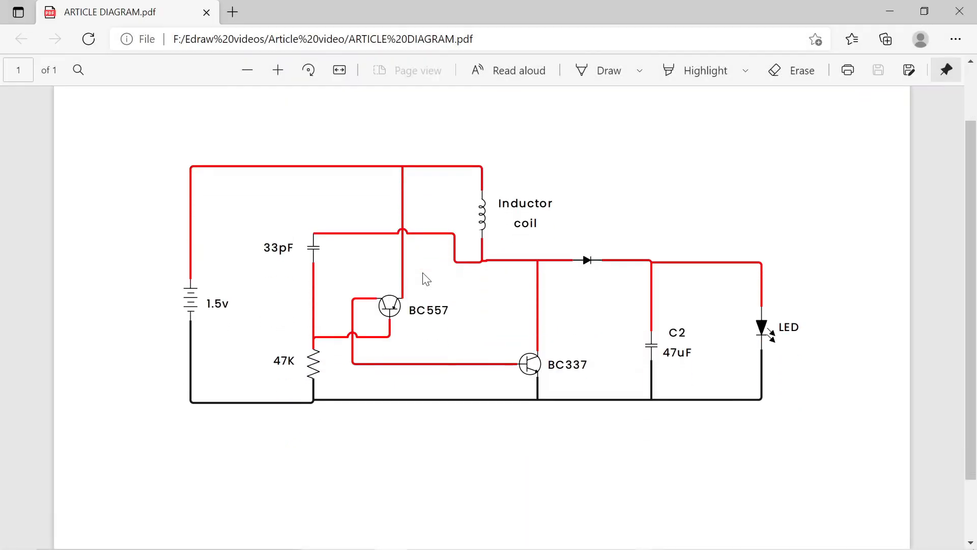
mouse_move(508, 329)
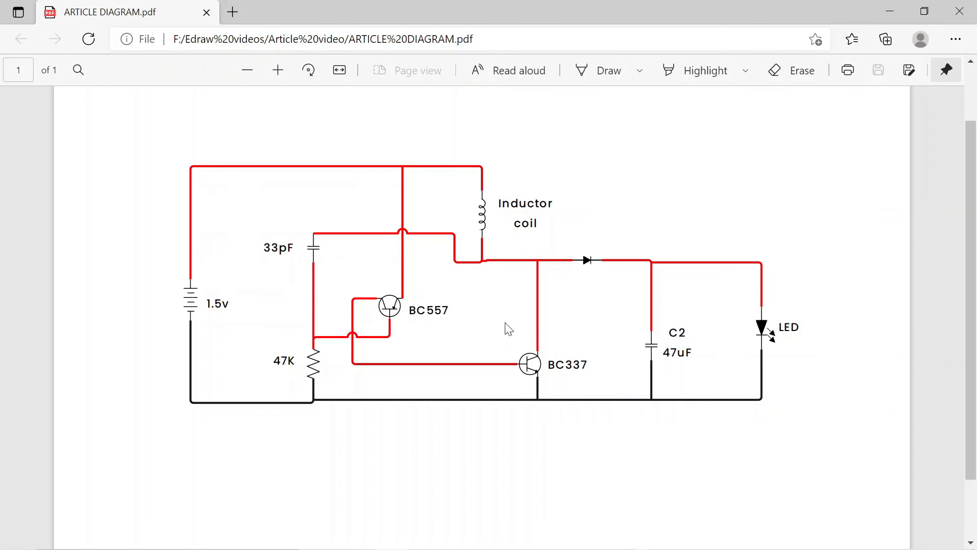
mouse_move(442, 367)
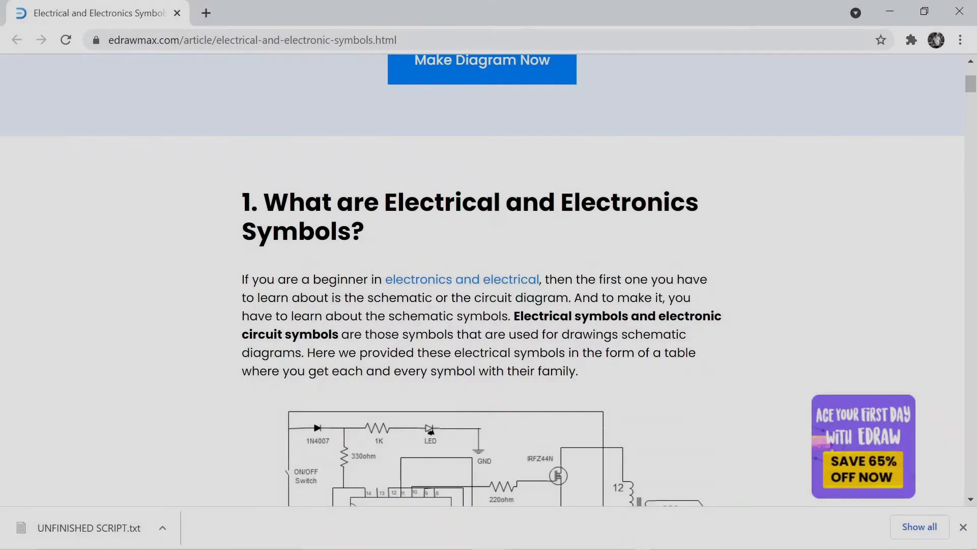
Step: Scroll down the edrawmax.com electrical symbols article past the transistor symbols
scroll(down, 3)
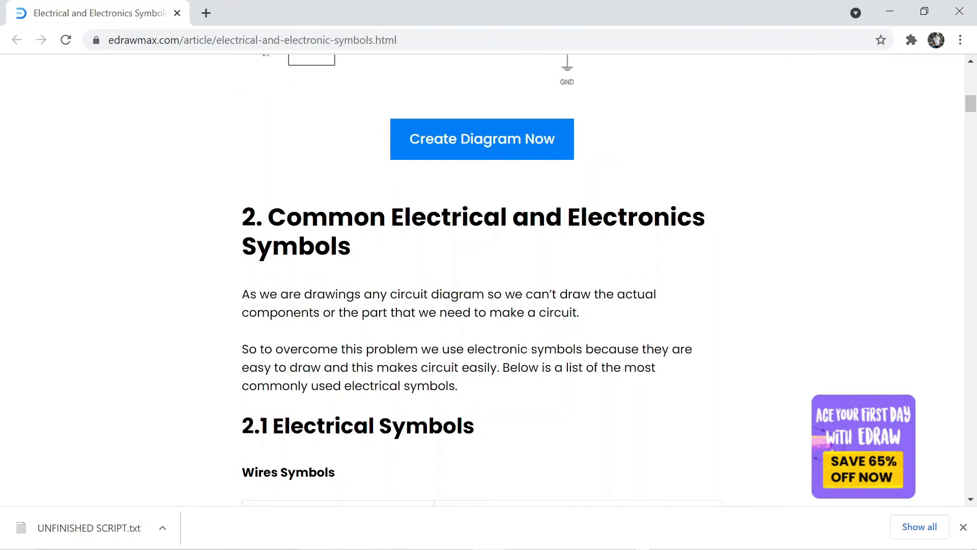
scroll(down, 3)
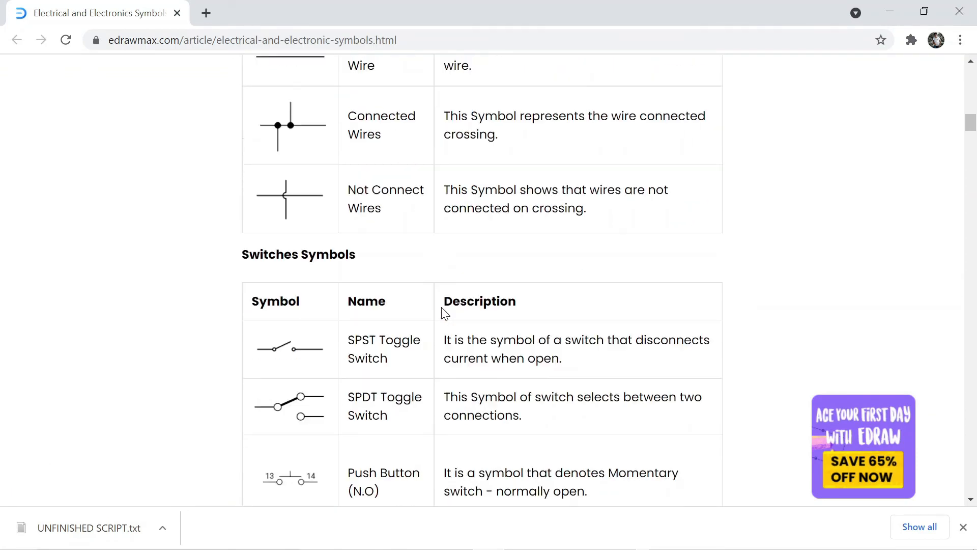
scroll(down, 3)
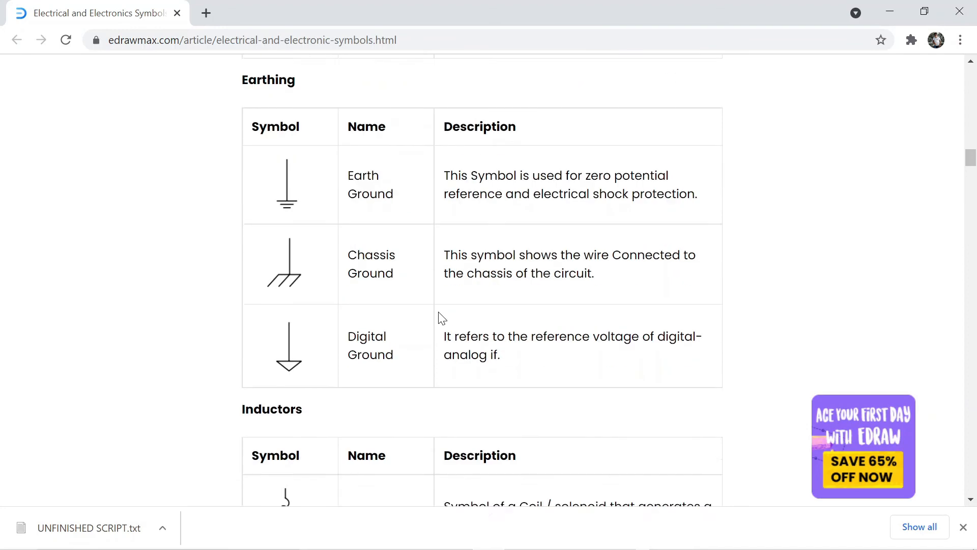
scroll(down, 3)
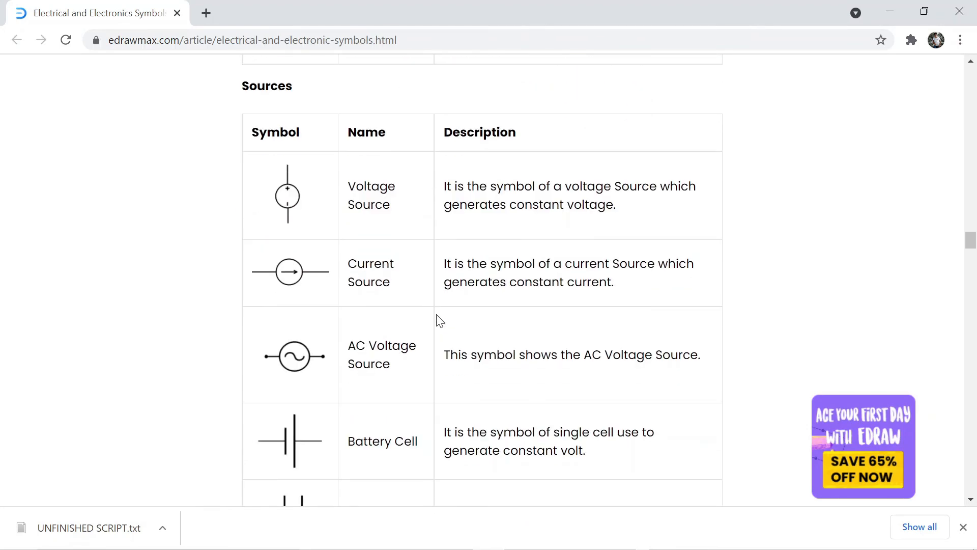
scroll(down, 3)
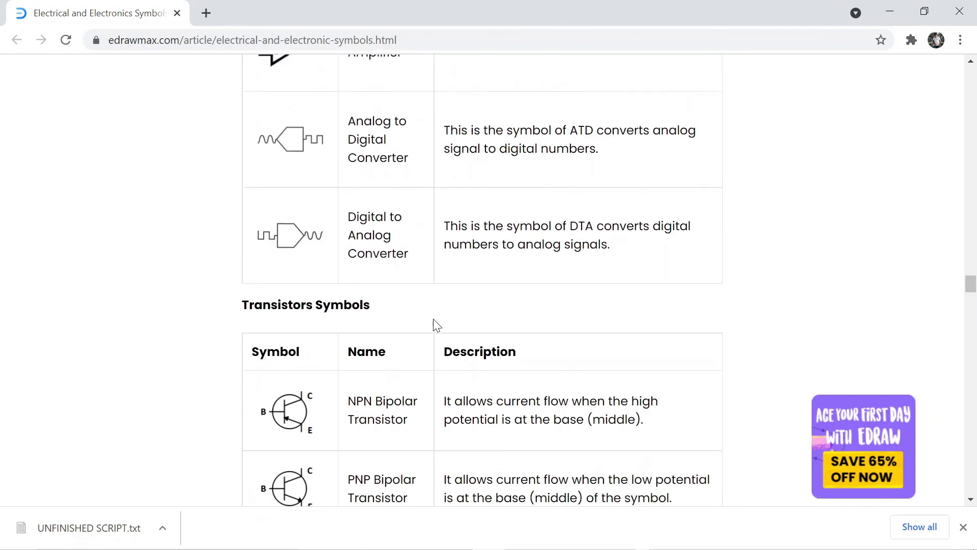
scroll(down, 3)
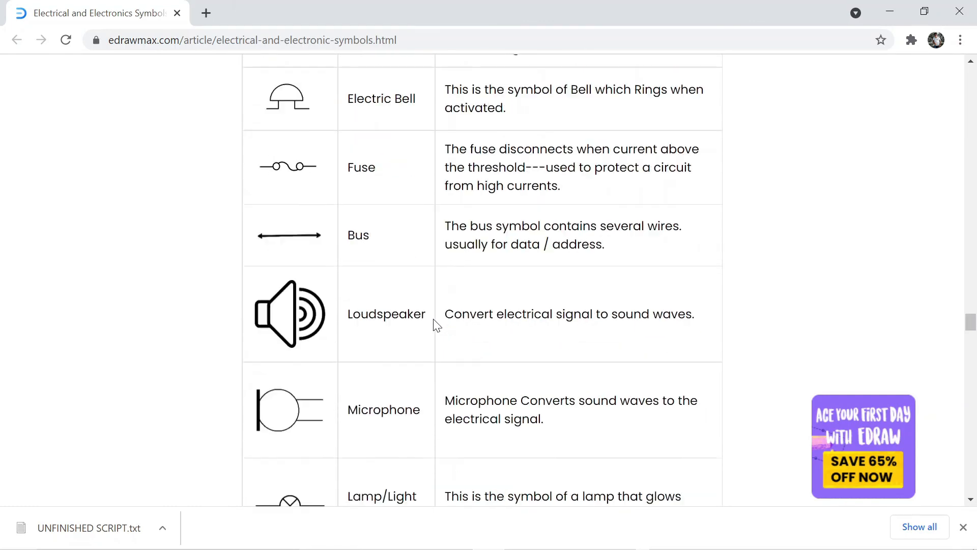